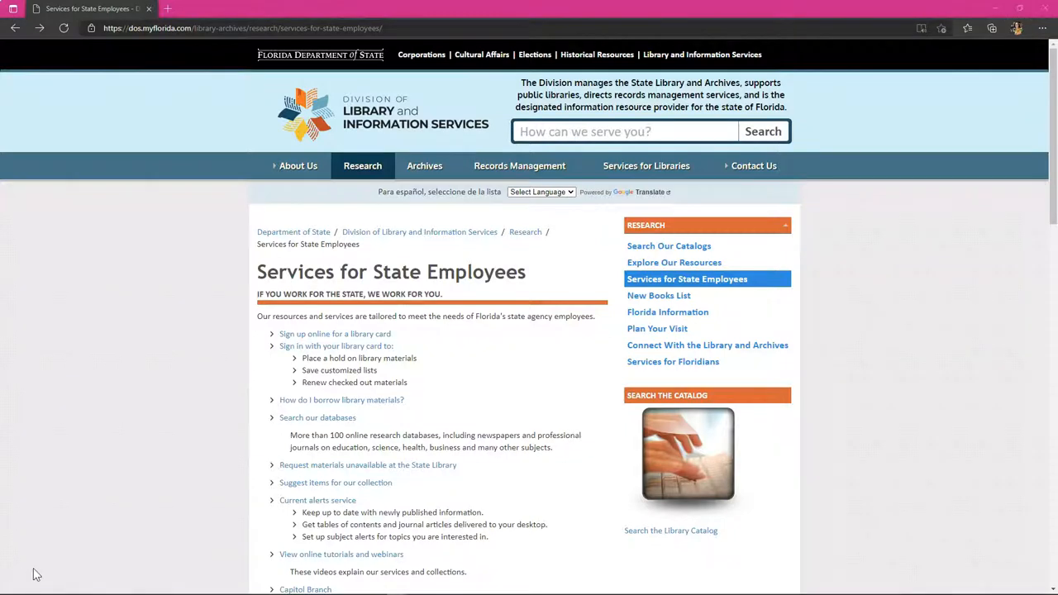
mouse_move(455, 433)
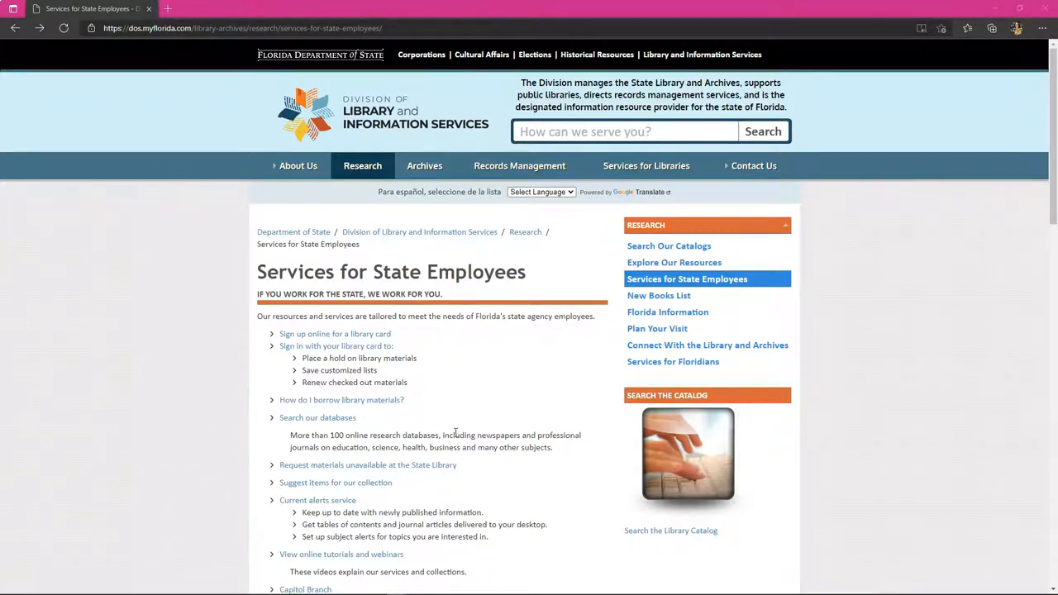
mouse_move(451, 416)
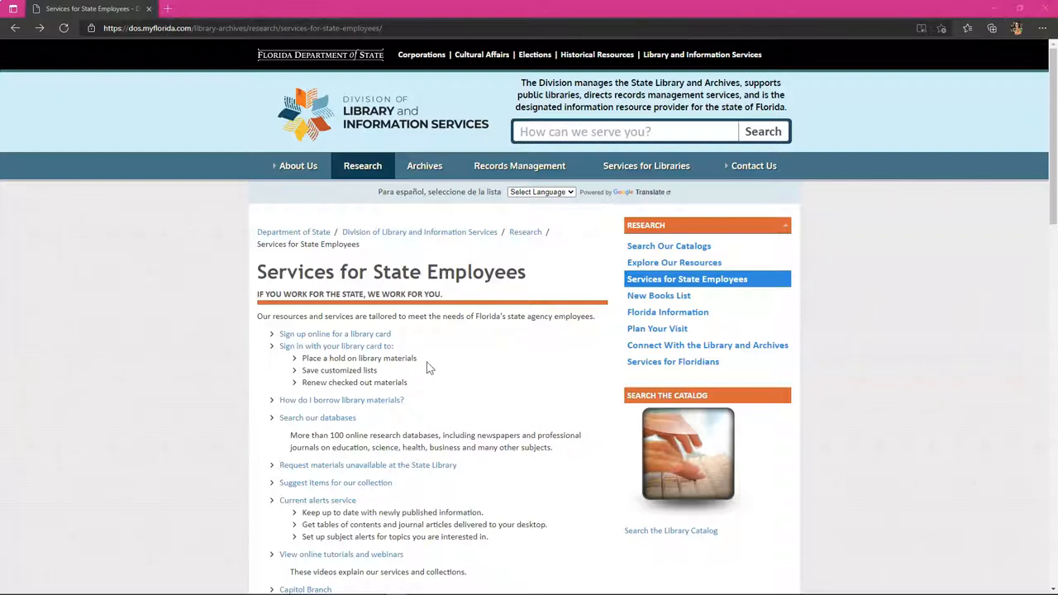
mouse_move(380, 338)
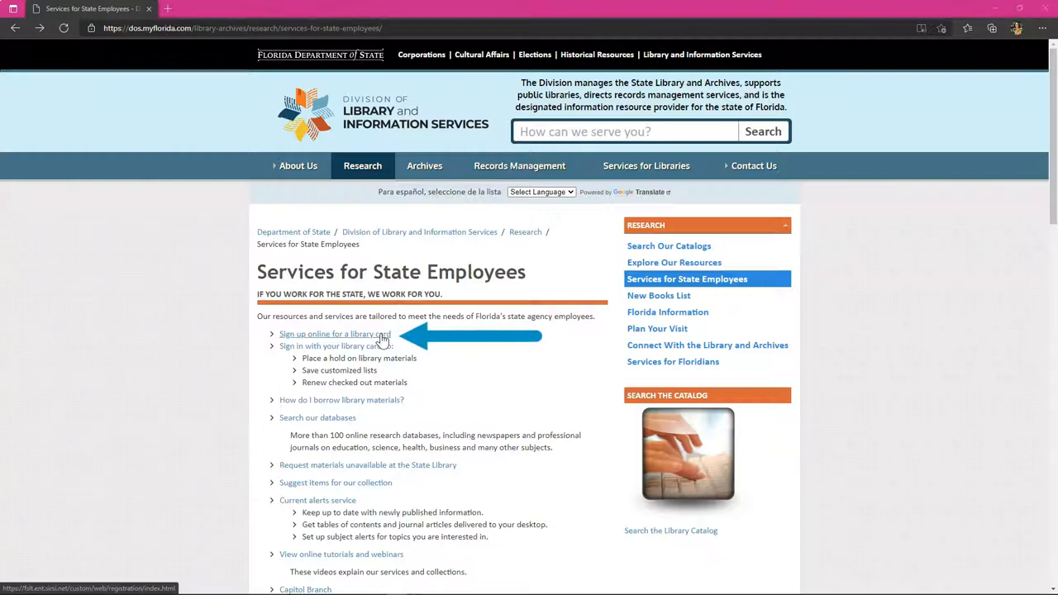
Visit the library card sign-up page, then open the State Library's online databases.
left_click(334, 334)
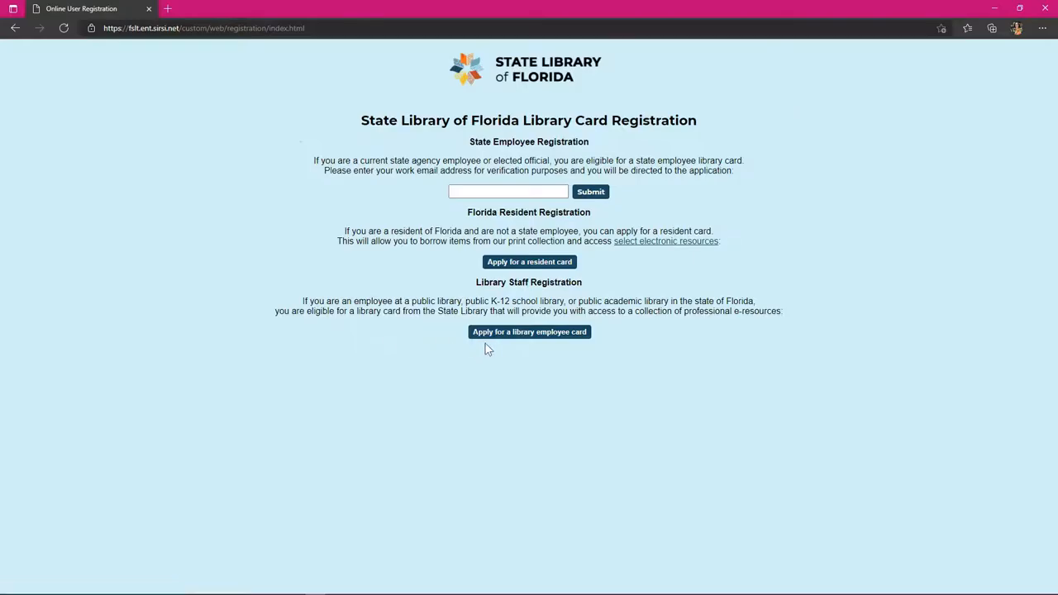
mouse_move(20, 577)
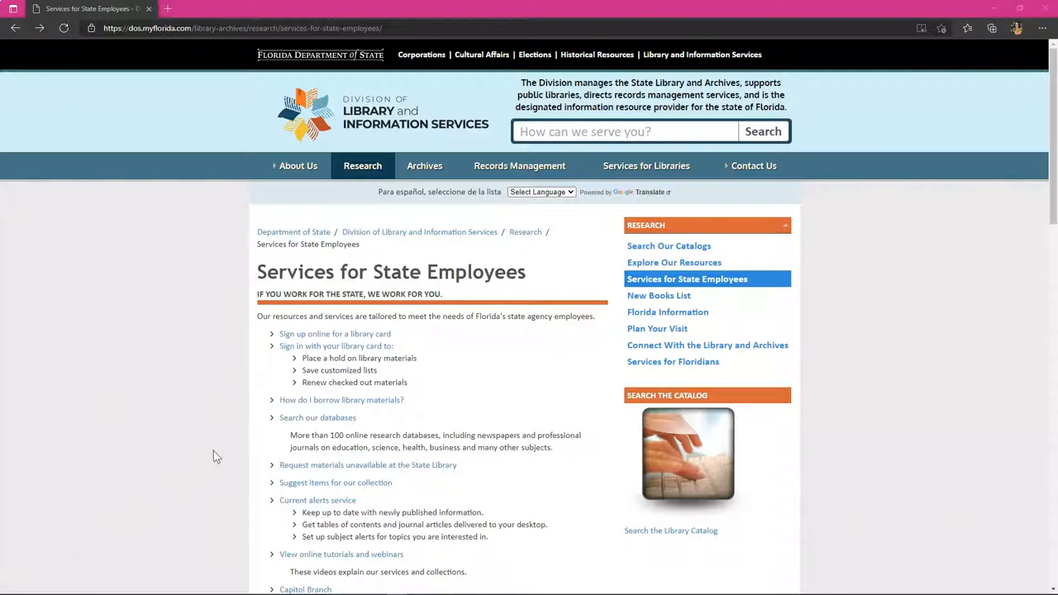
mouse_move(317, 417)
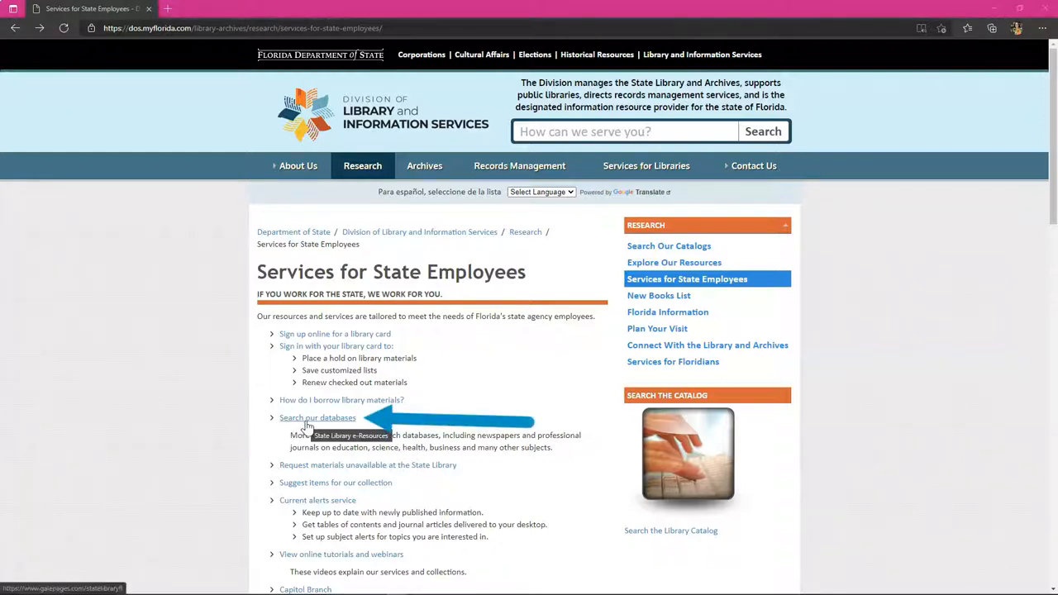
left_click(317, 417)
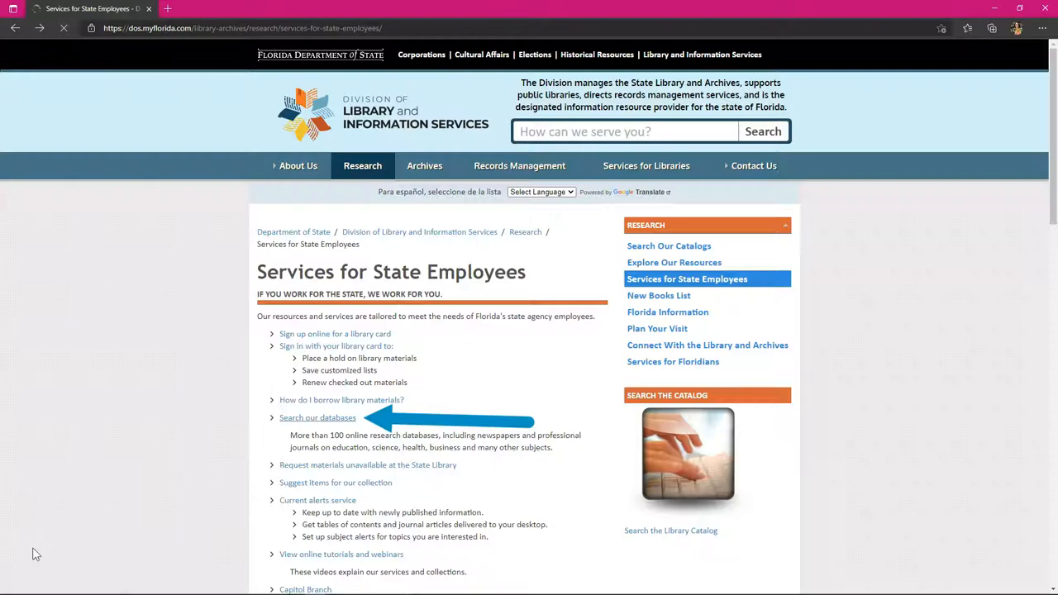
Scroll the All databases list down toward Nursing Reference Center Plus.
left_click(318, 417)
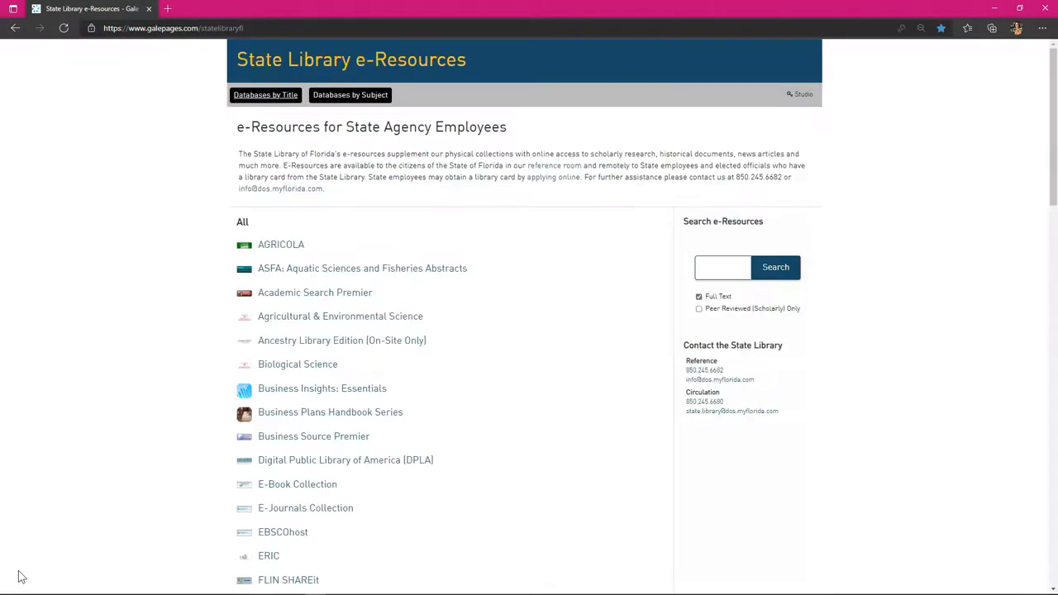
scroll("down", 3)
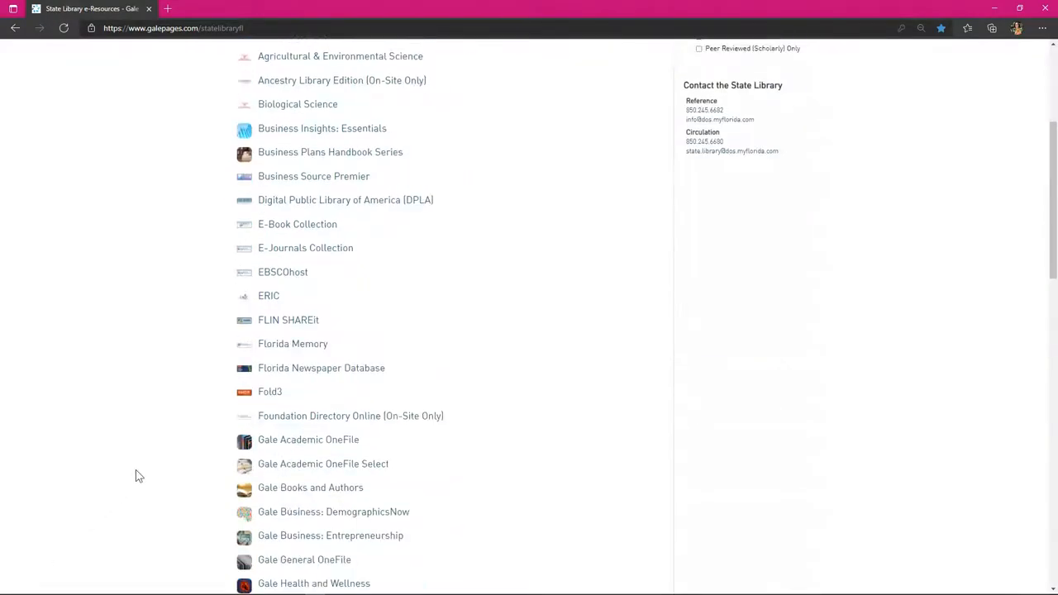
scroll("down", 3)
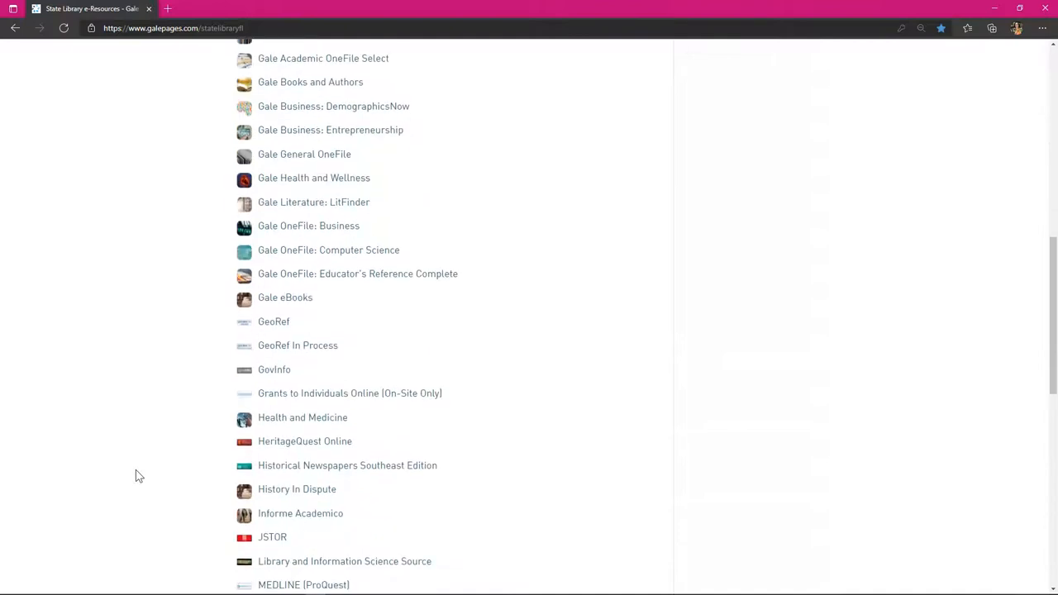
scroll("down", 3)
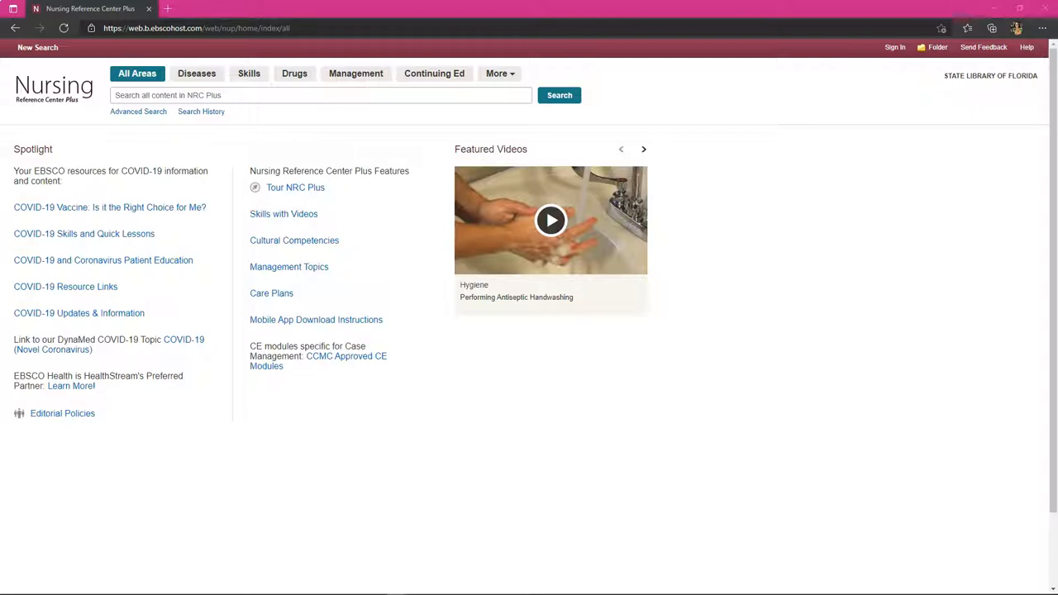
mouse_move(55, 361)
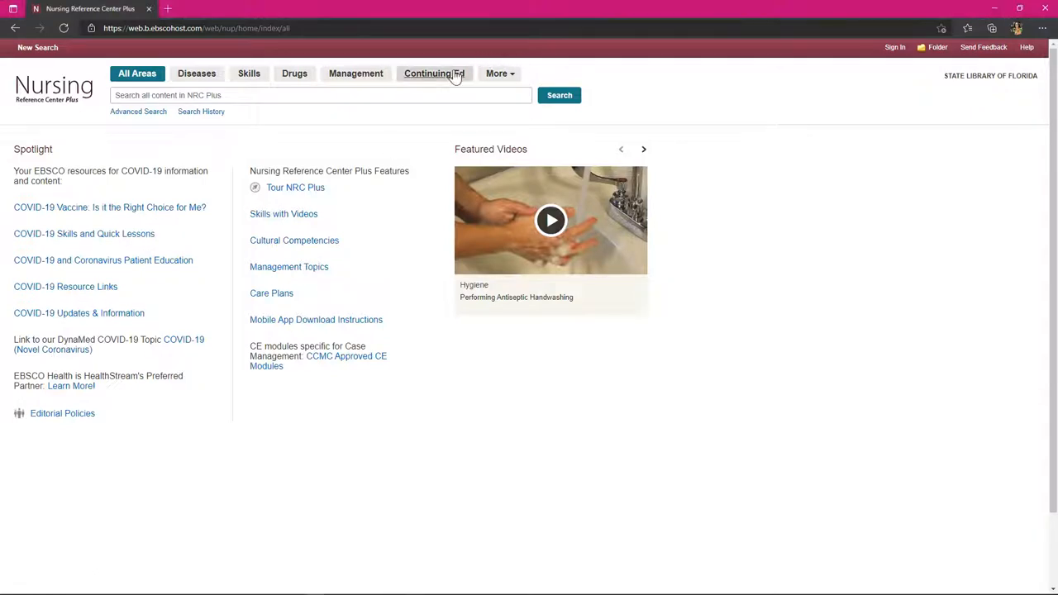
Search Continuing Ed for 'AIDS' and open the Acquired Immunodeficiency Syndrome (AIDS) CE module.
left_click(433, 73)
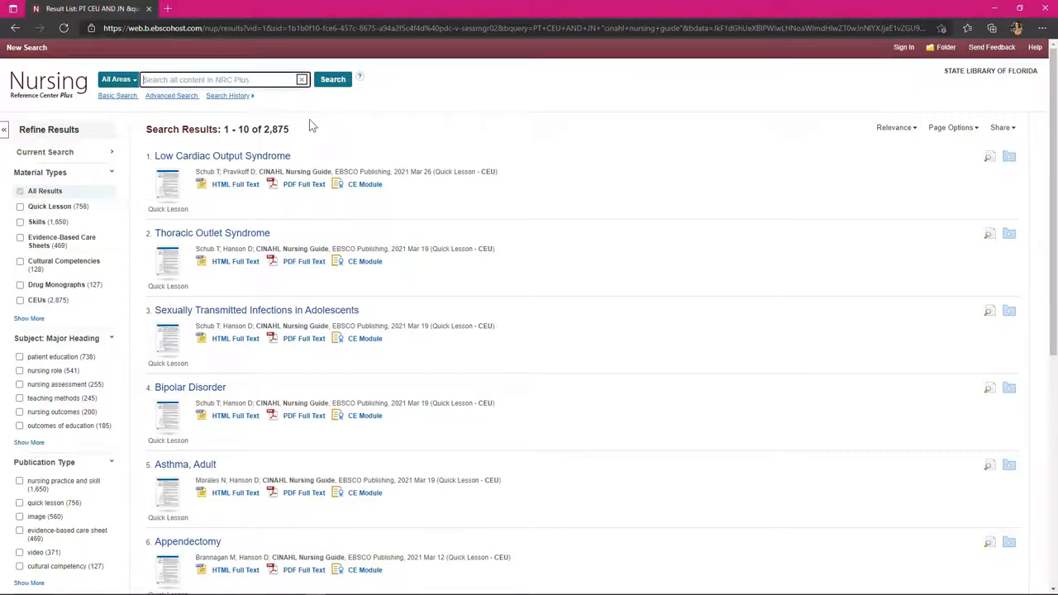
type("AIDS")
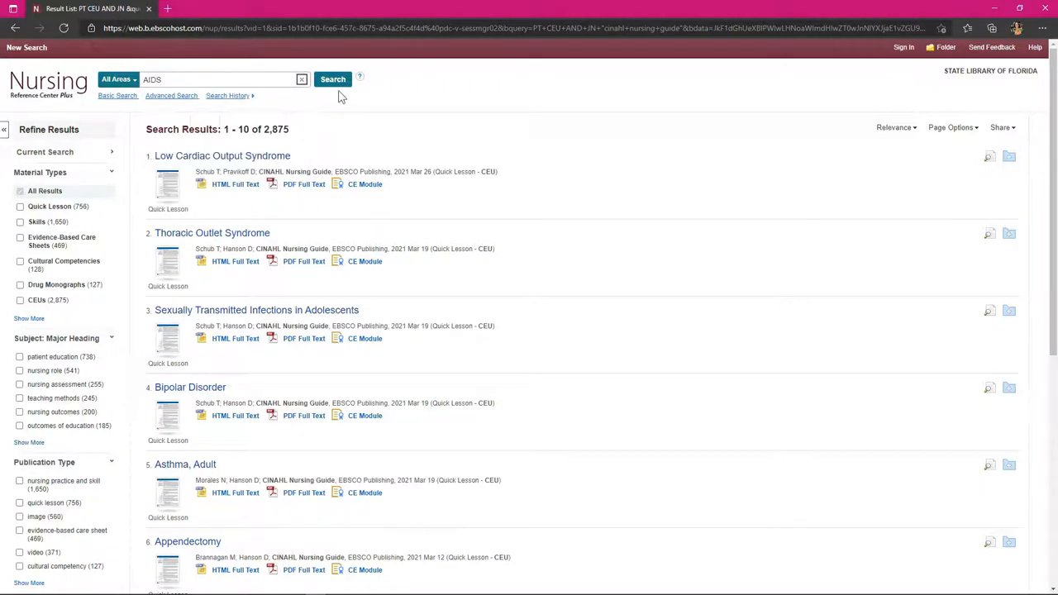
left_click(332, 79)
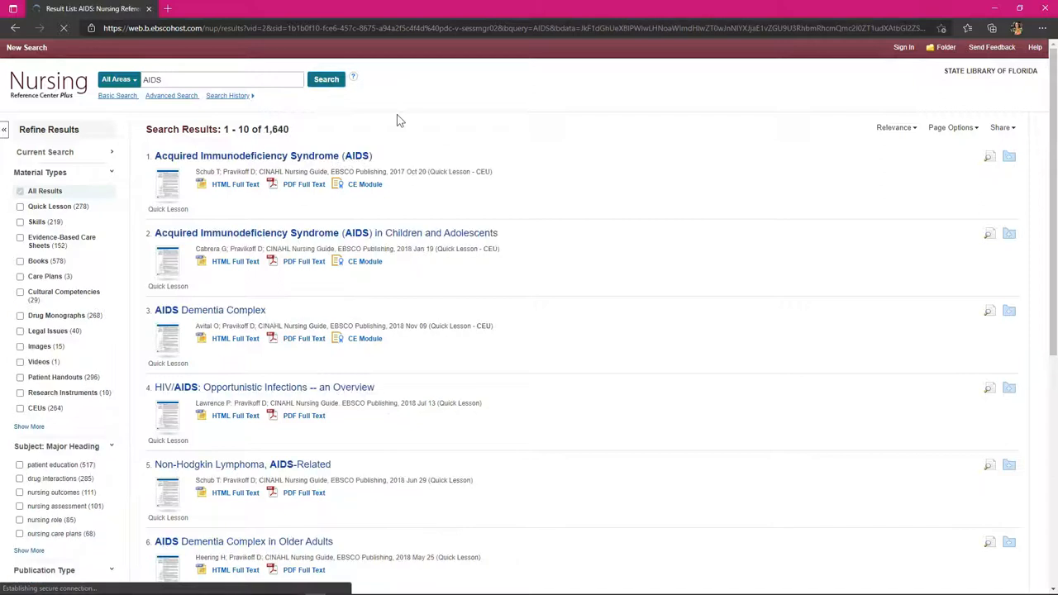
mouse_move(364, 184)
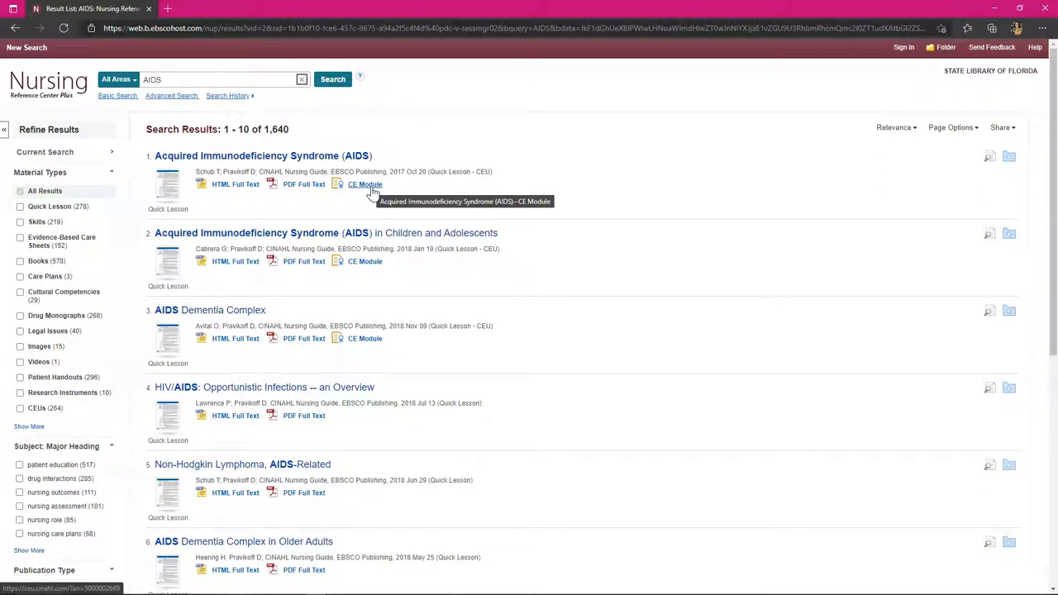
left_click(365, 184)
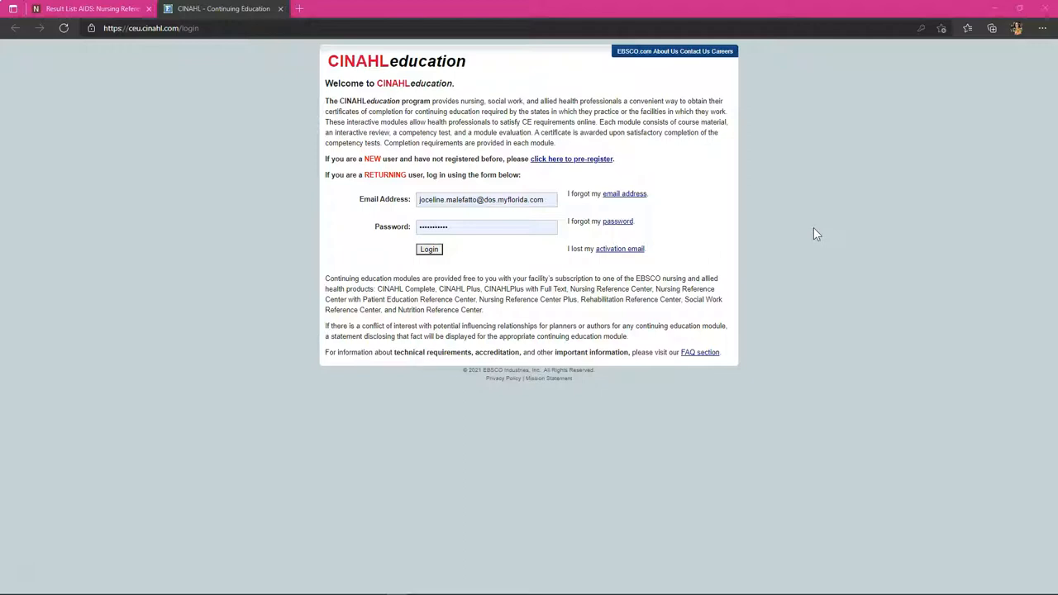
mouse_move(583, 169)
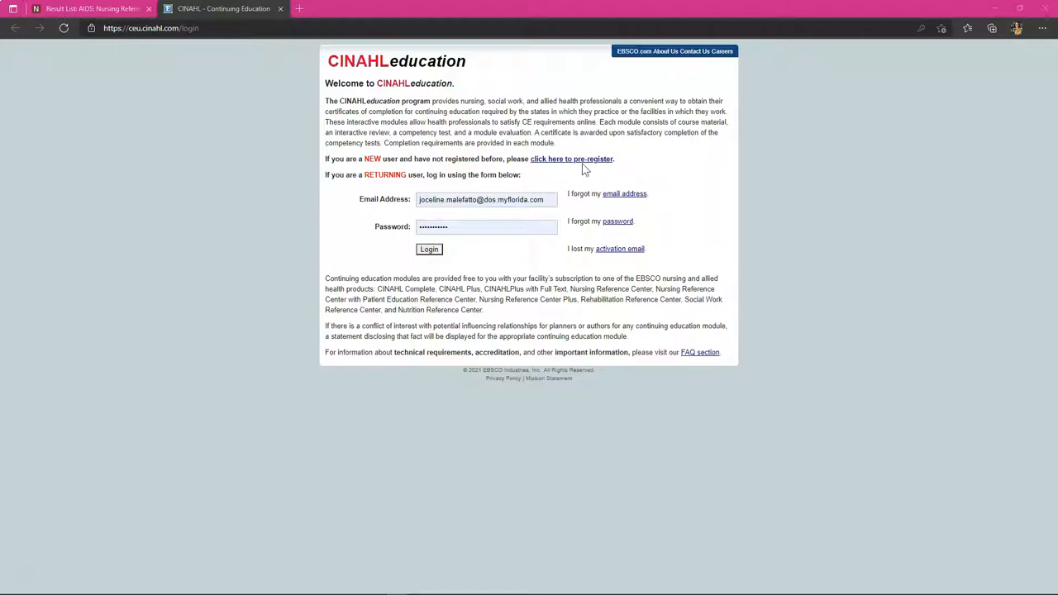
Look through the new-user pre-registration form, then return to the login page.
left_click(571, 159)
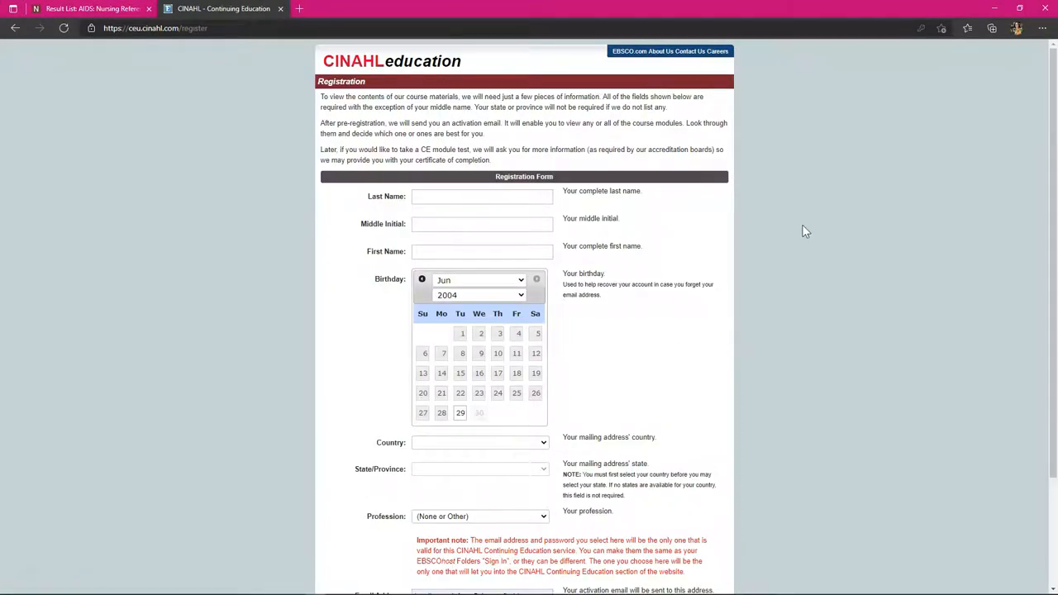
scroll("down", 3)
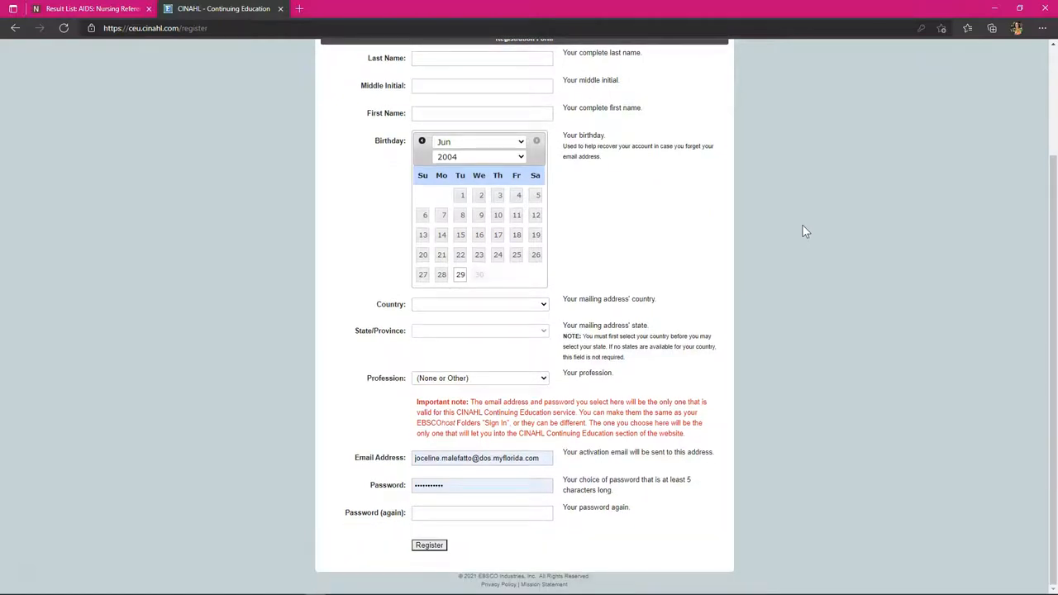
scroll("up", 3)
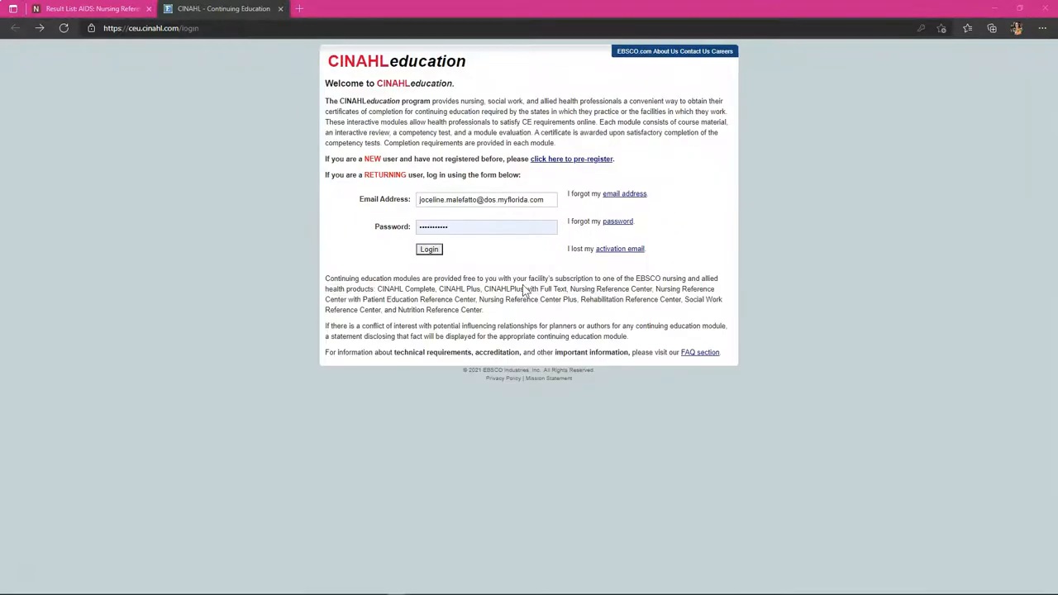
Sign in as a returning user via Nursing Reference Center Plus and accept the AIDS disclaimer.
left_click(429, 249)
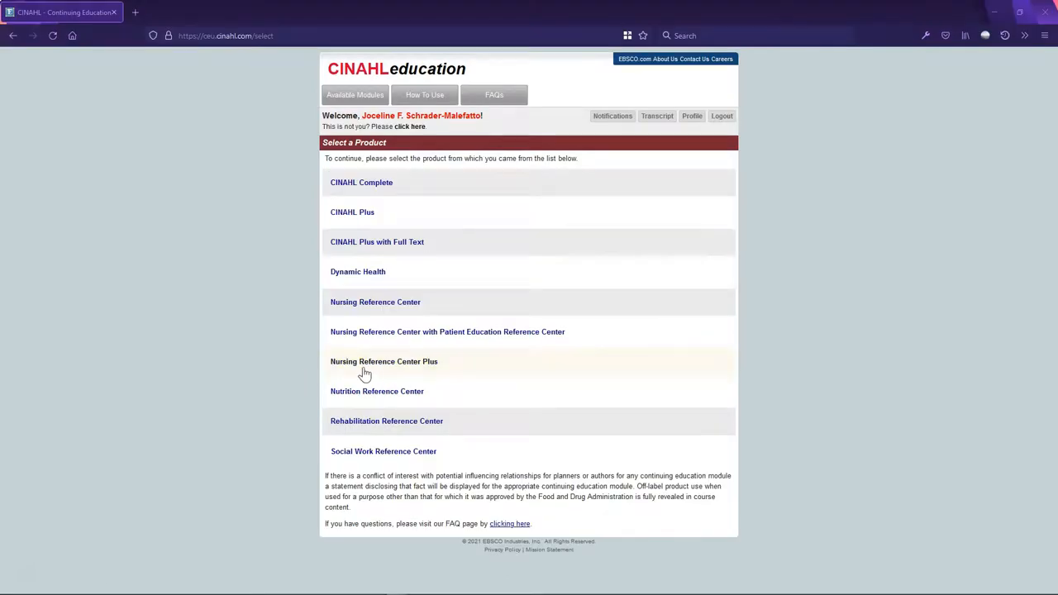
mouse_move(377, 371)
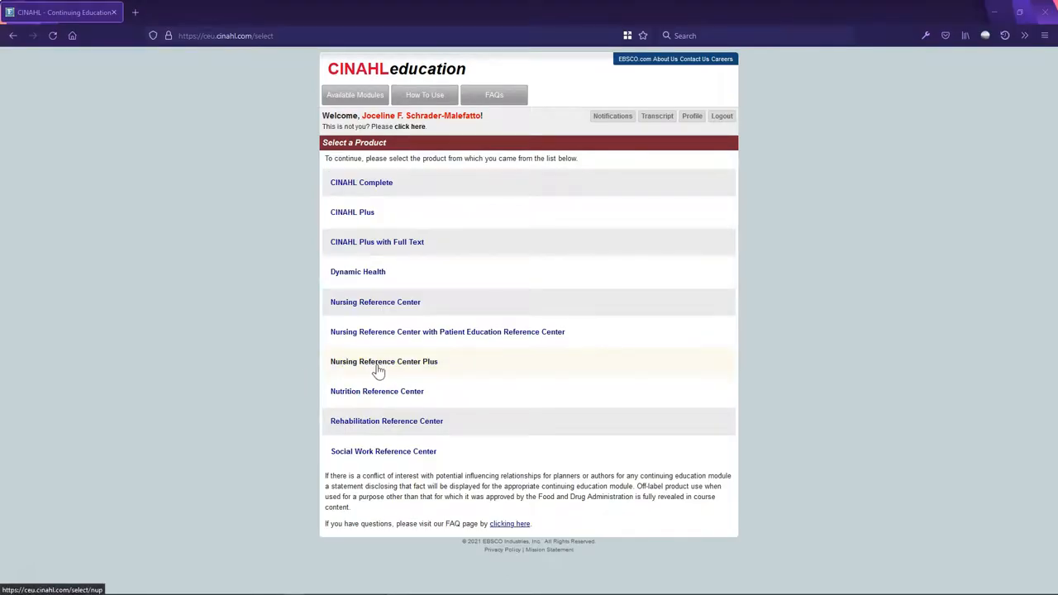
left_click(383, 361)
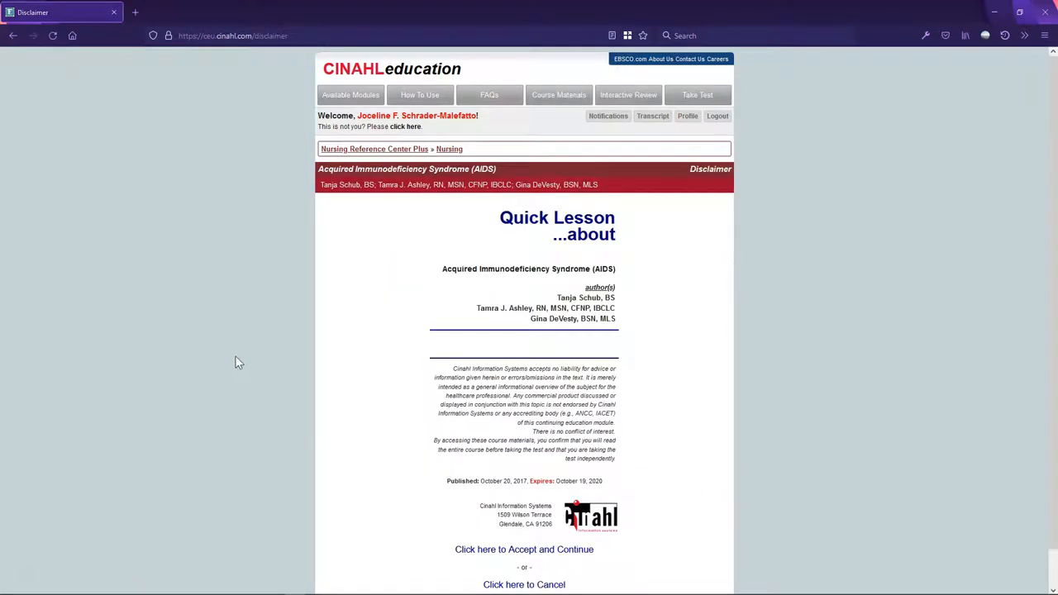
left_click(524, 549)
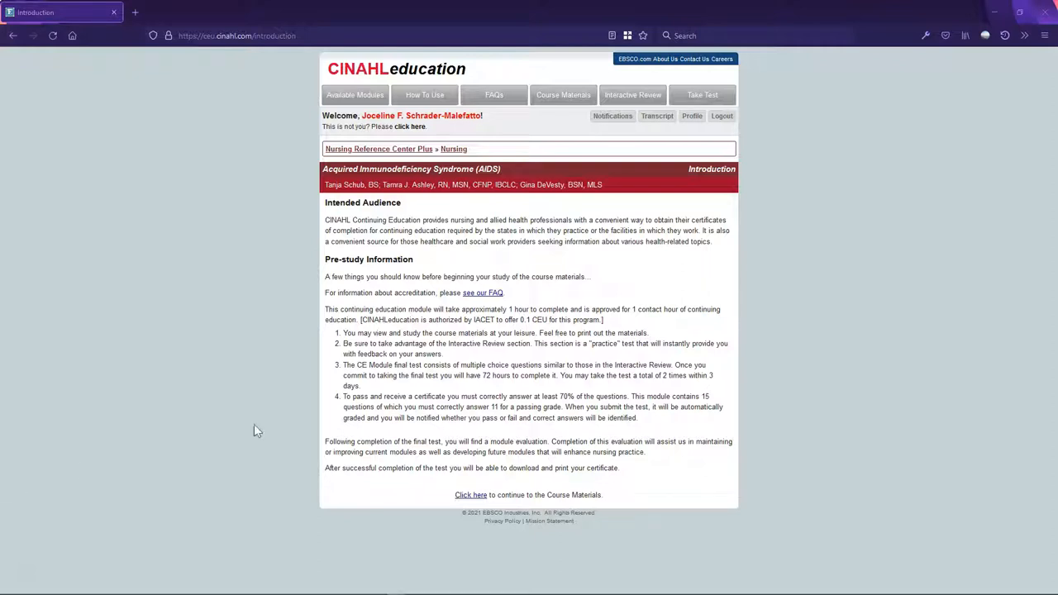
mouse_move(317, 393)
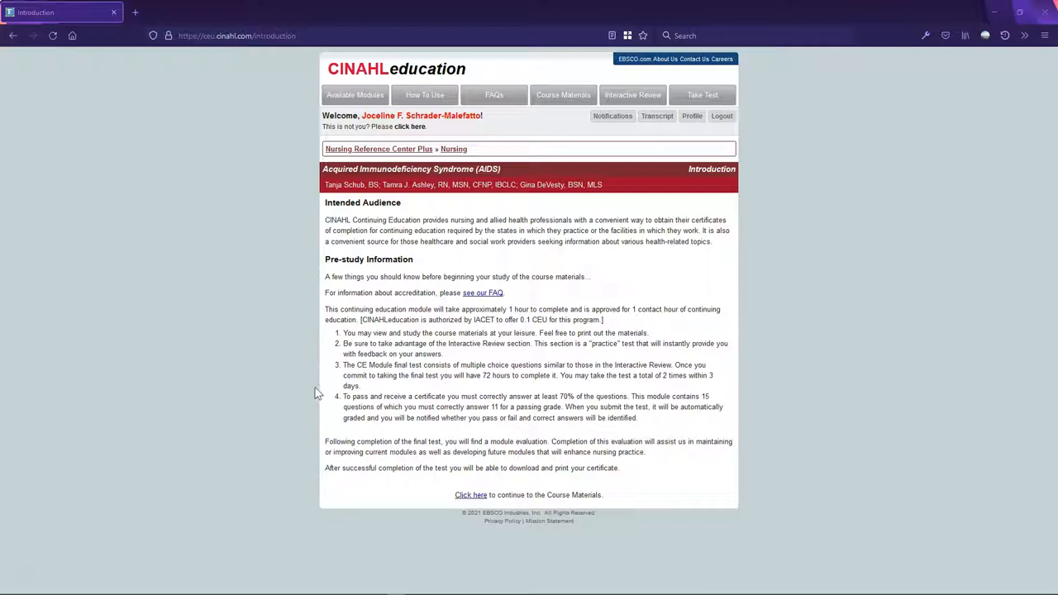
mouse_move(632, 95)
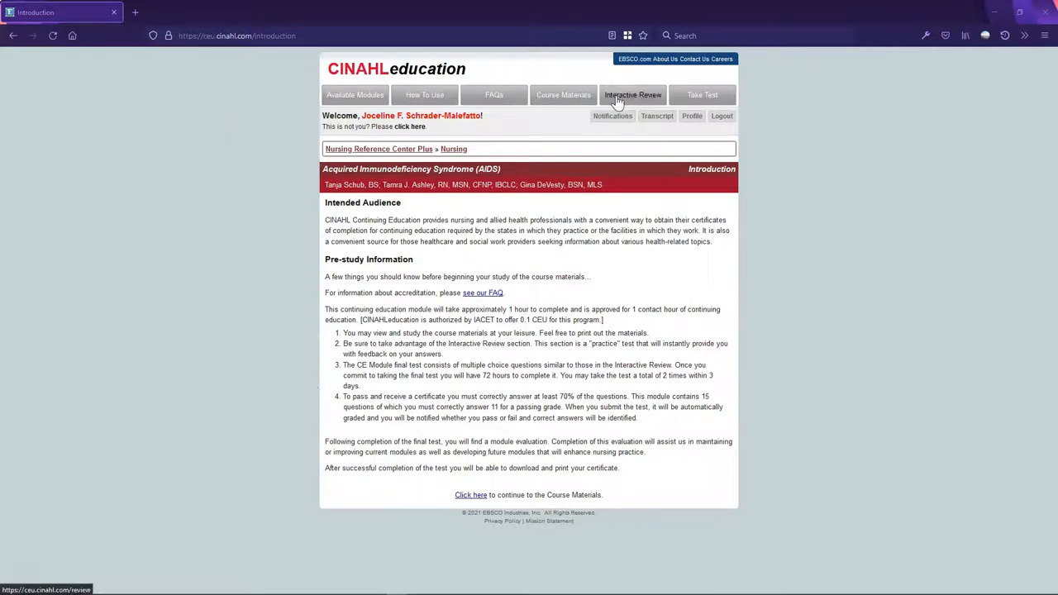
mouse_move(818, 172)
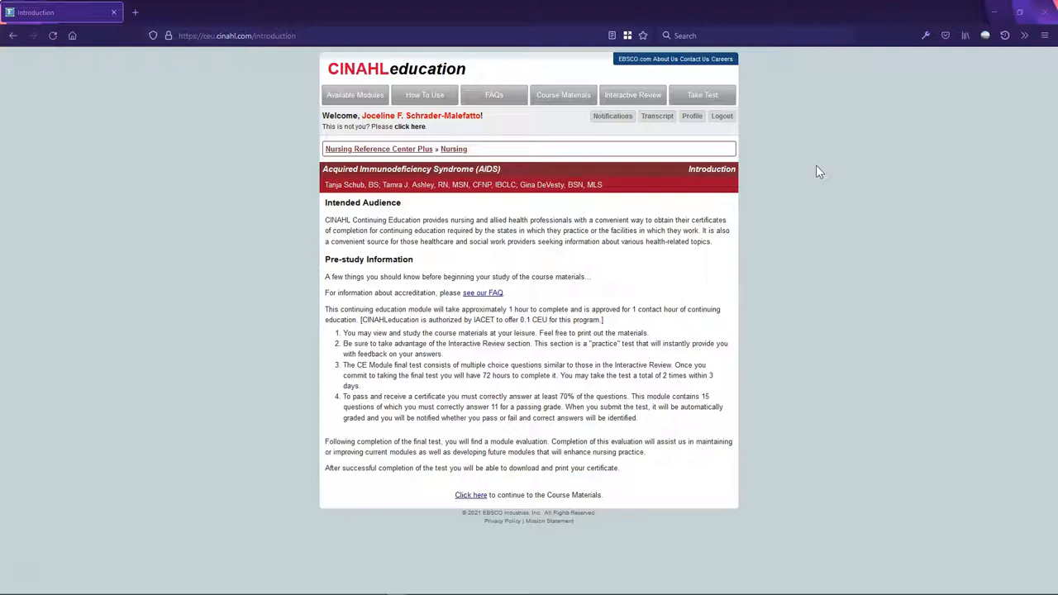
mouse_move(492, 467)
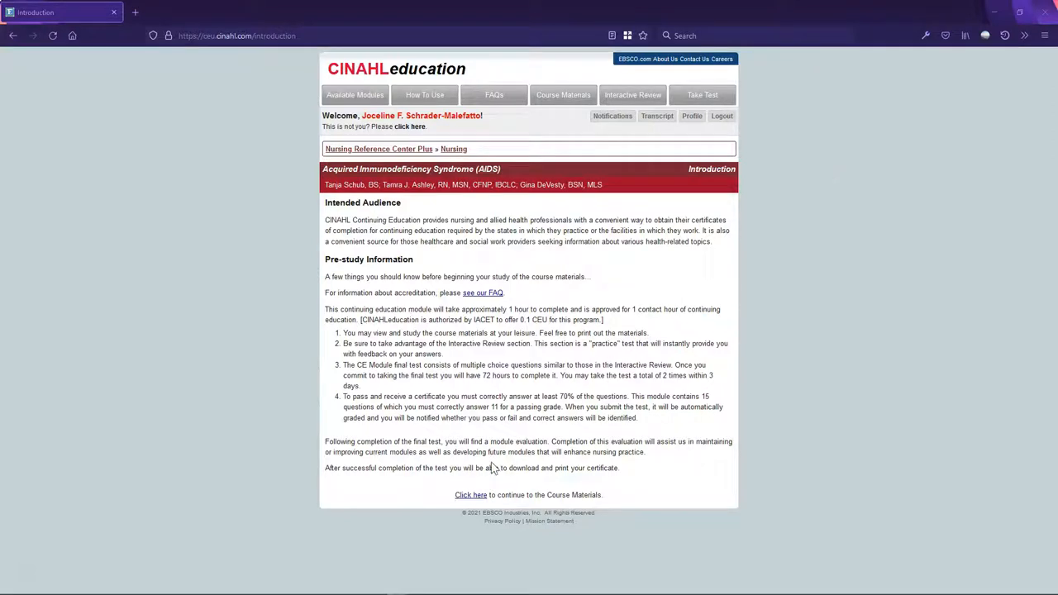
Read the AIDS course materials down to References, Reviewers and Editors, then return to the top.
left_click(471, 494)
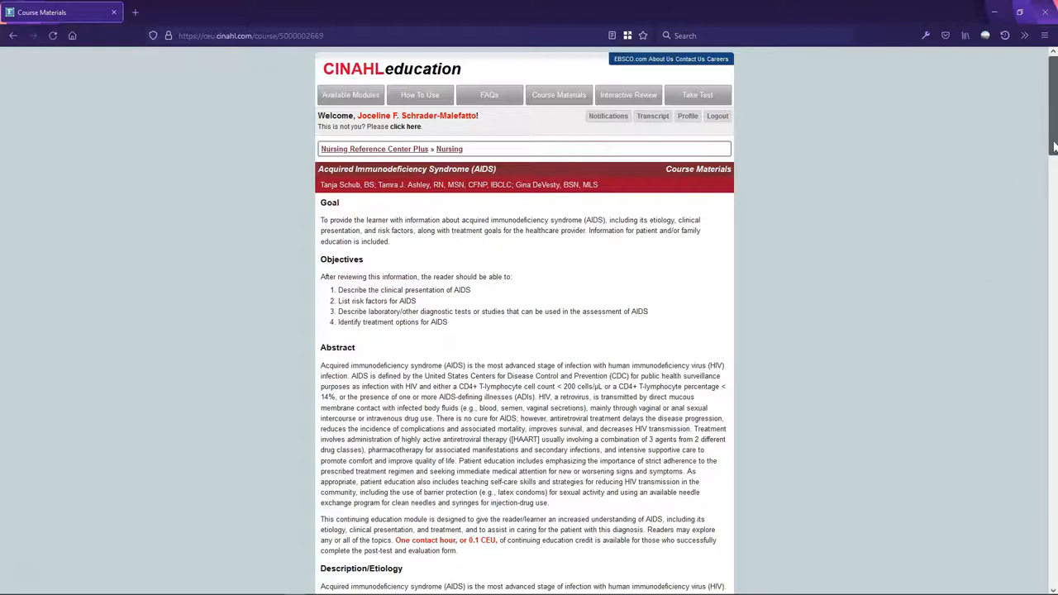
scroll("down", 3)
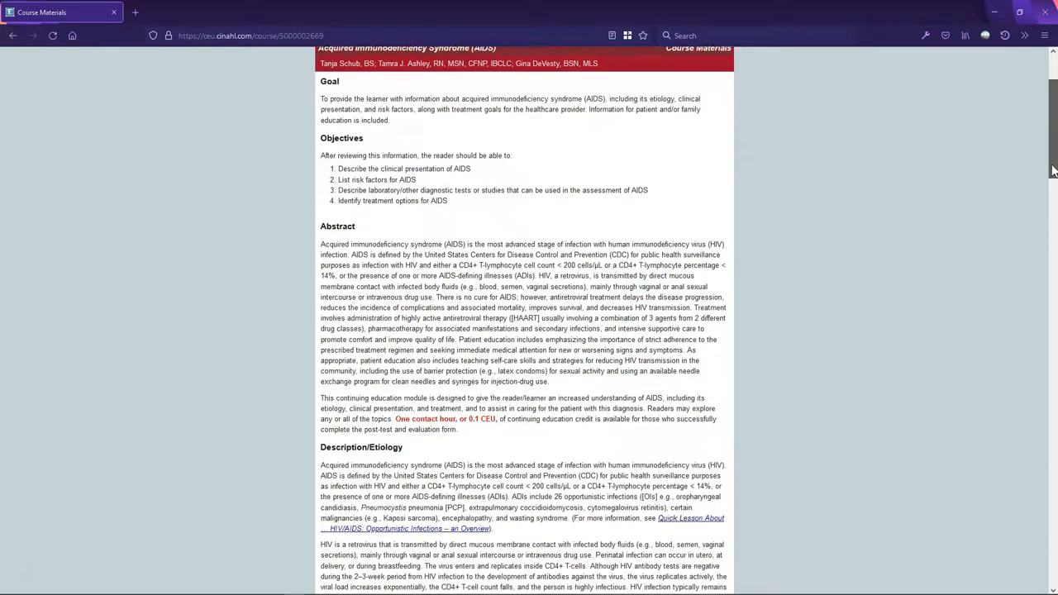
scroll("down", 3)
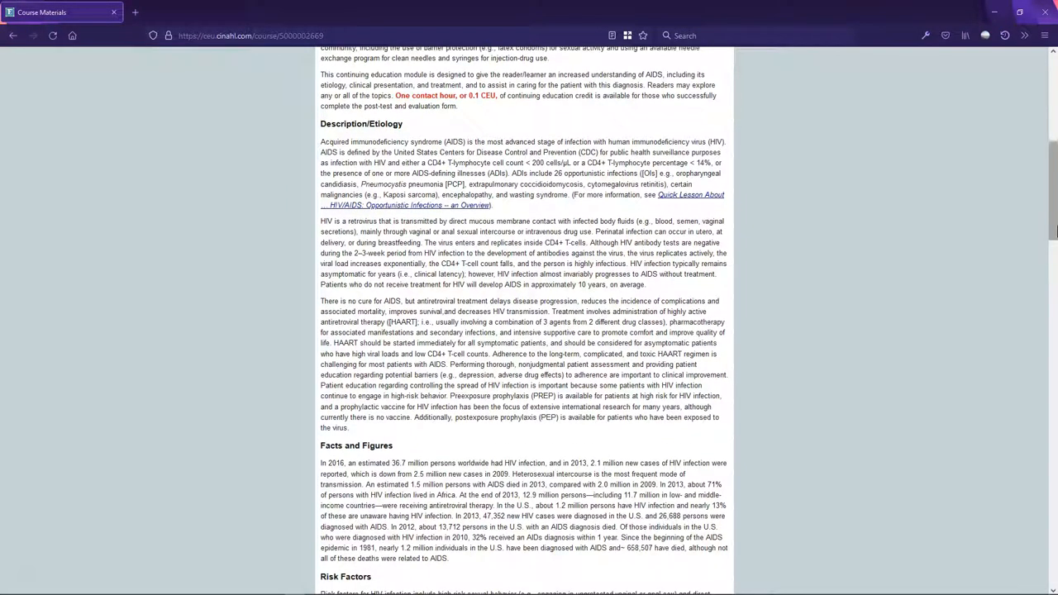
scroll("up", 3)
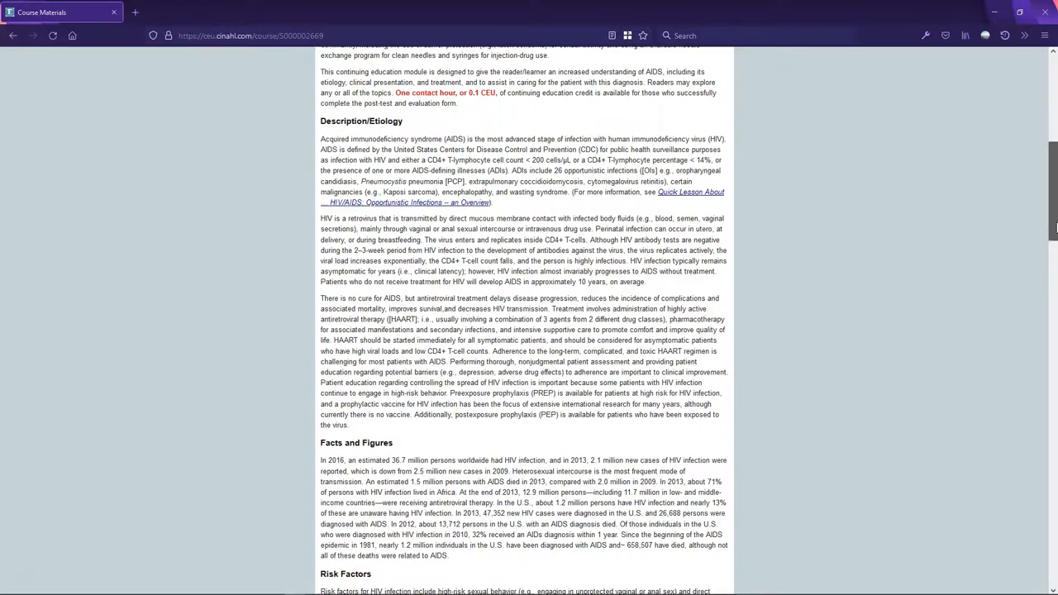
scroll("down", 3)
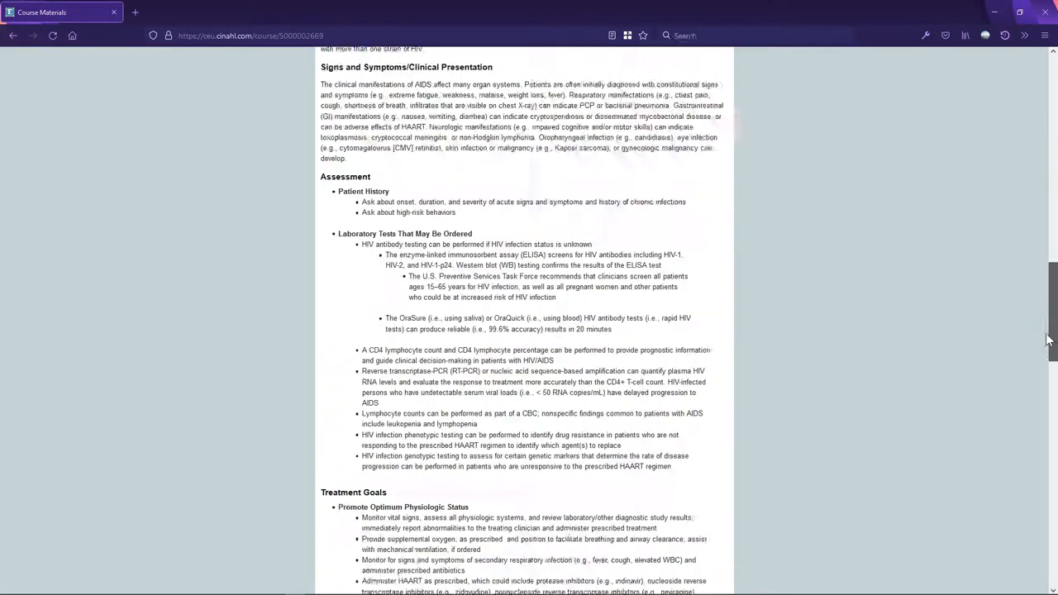
scroll("down", 3)
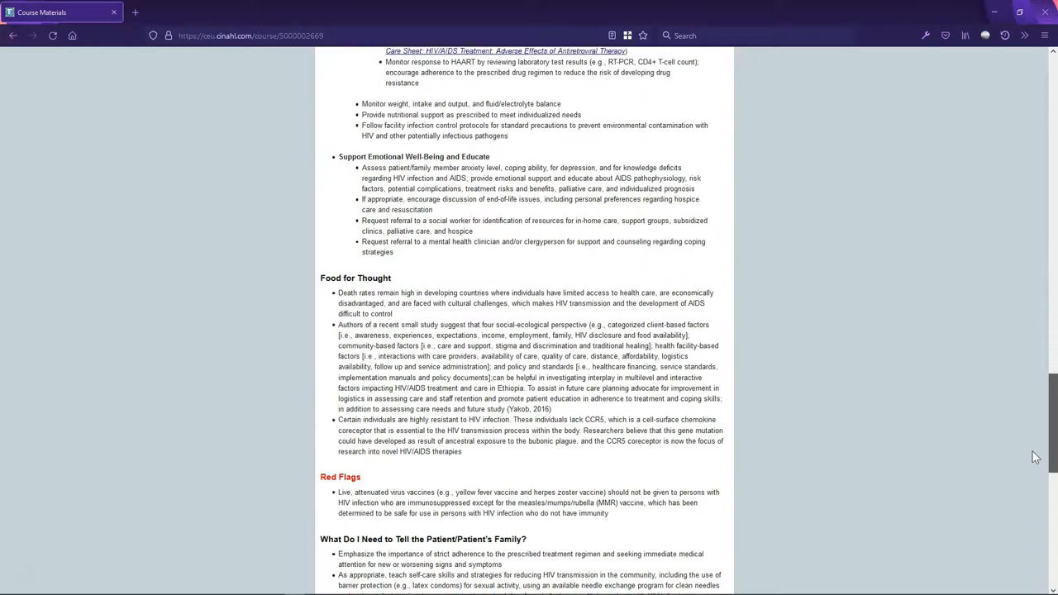
scroll("down", 3)
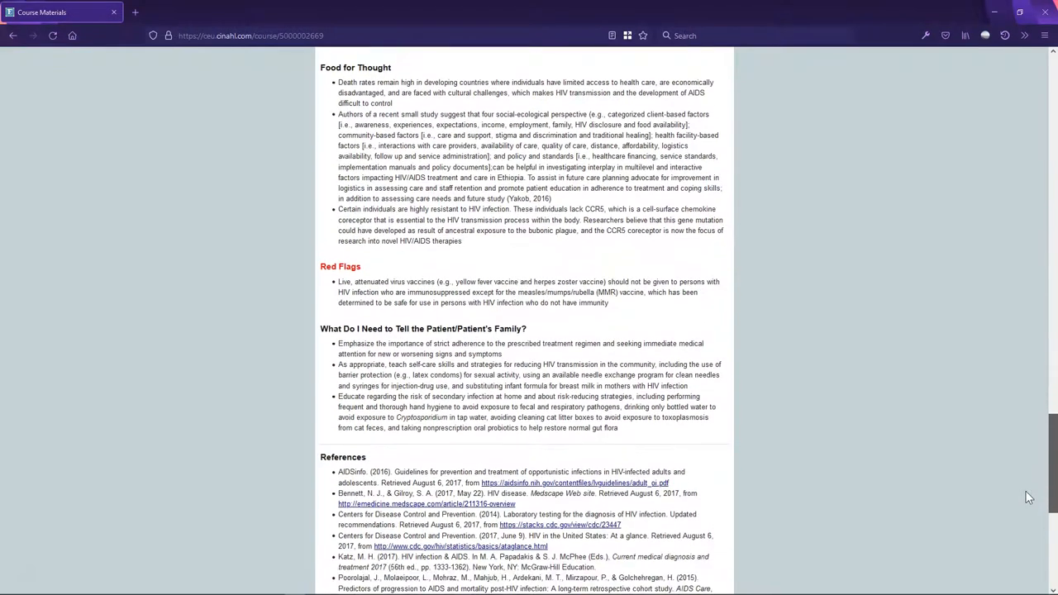
scroll("down", 3)
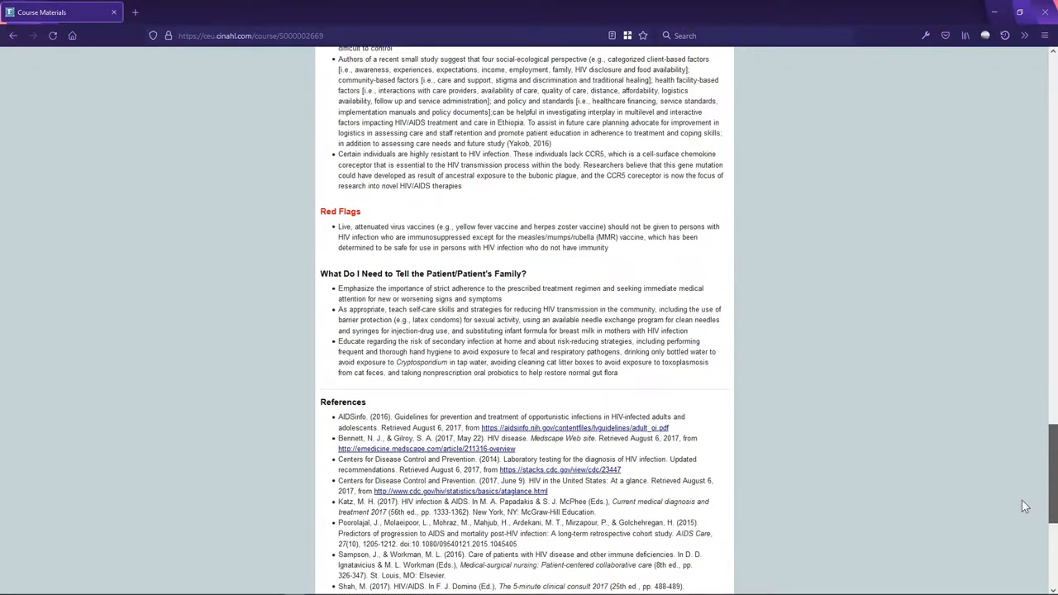
scroll("up", 3)
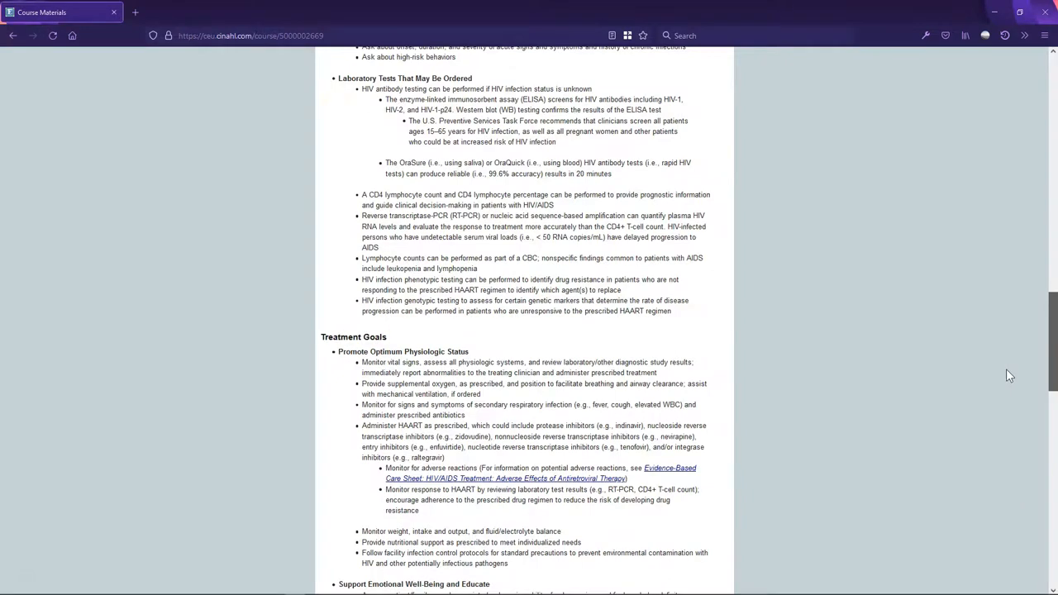
scroll("down", 3)
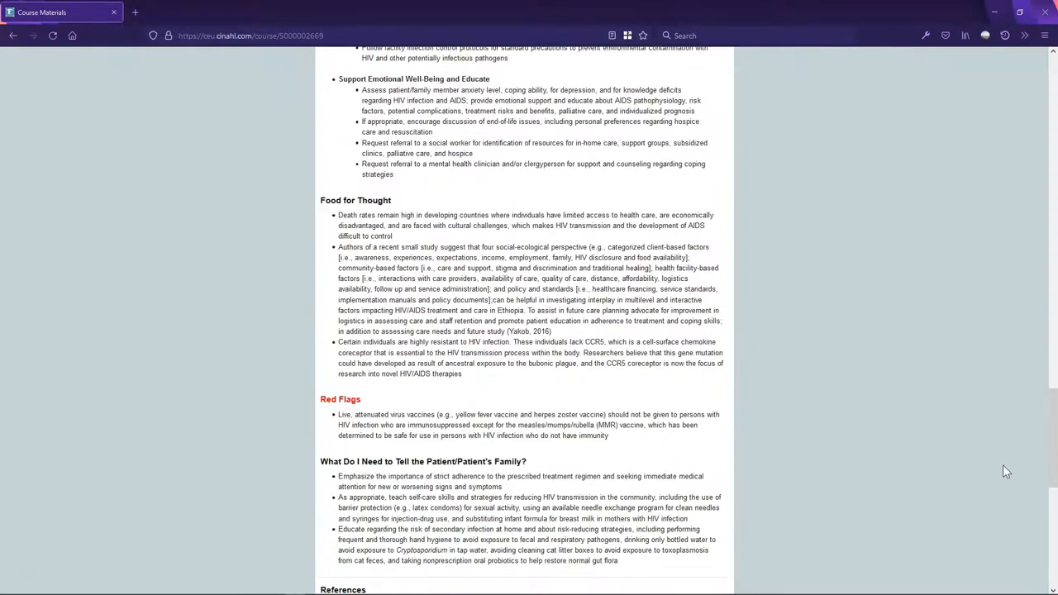
scroll("down", 3)
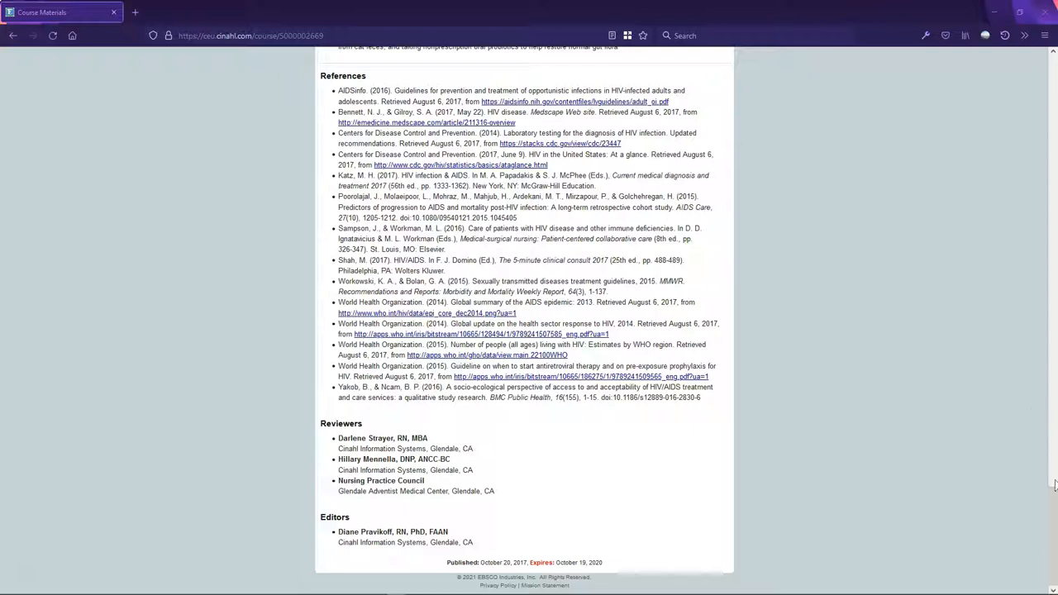
scroll("up", 3)
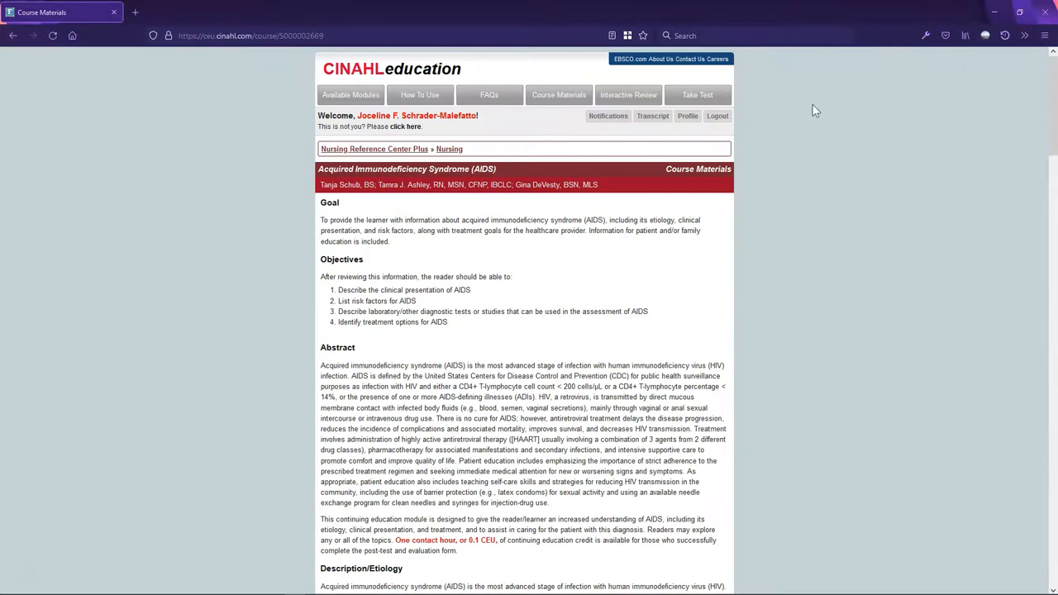
View the AIDS Interactive Review true/false questions, then switch to Available Modules.
left_click(628, 94)
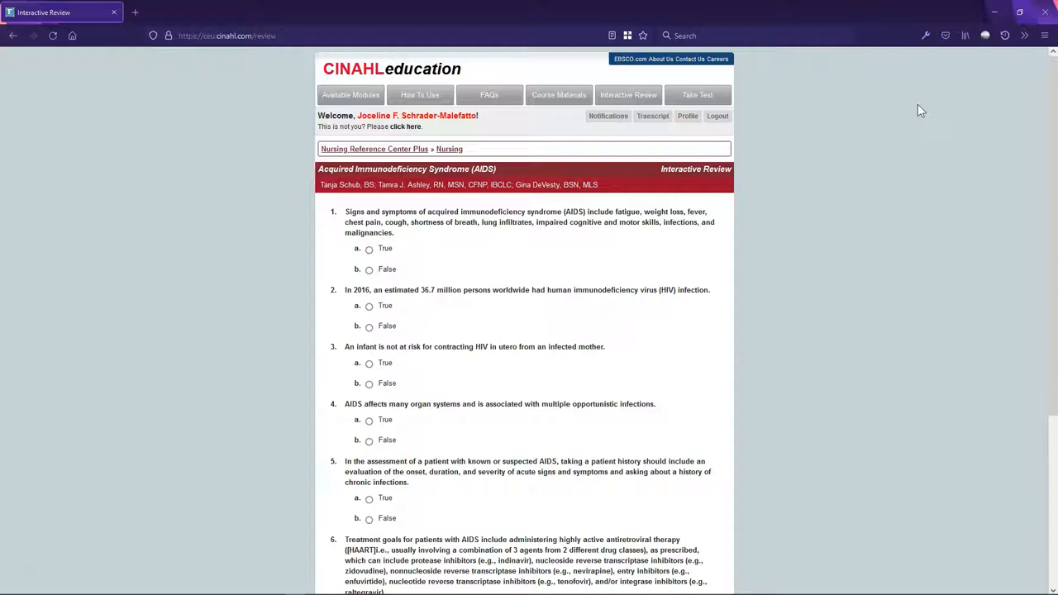
left_click(697, 94)
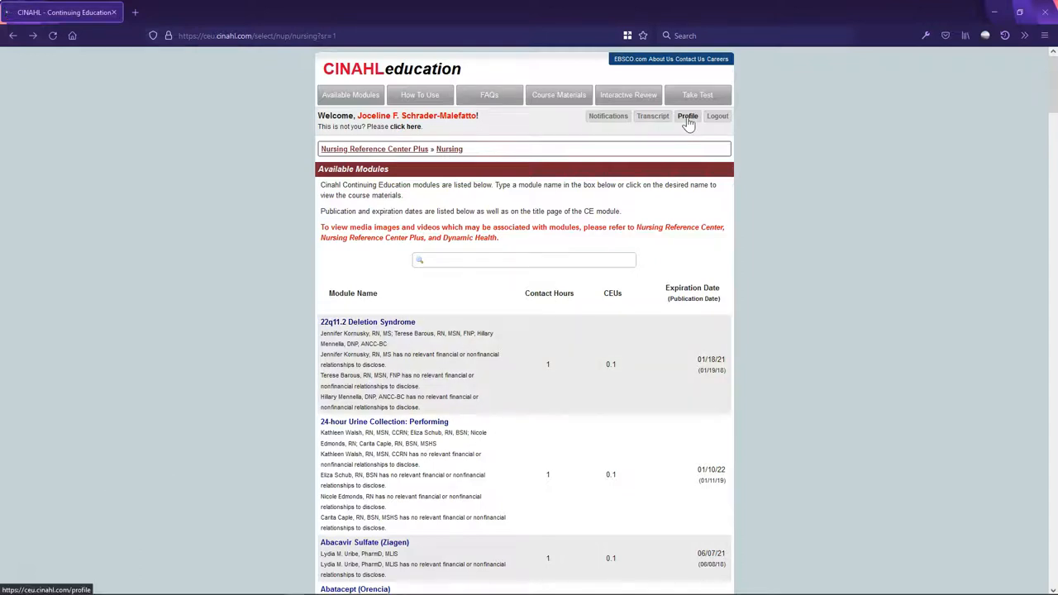
Open the account Profile page from the top account links.
left_click(686, 115)
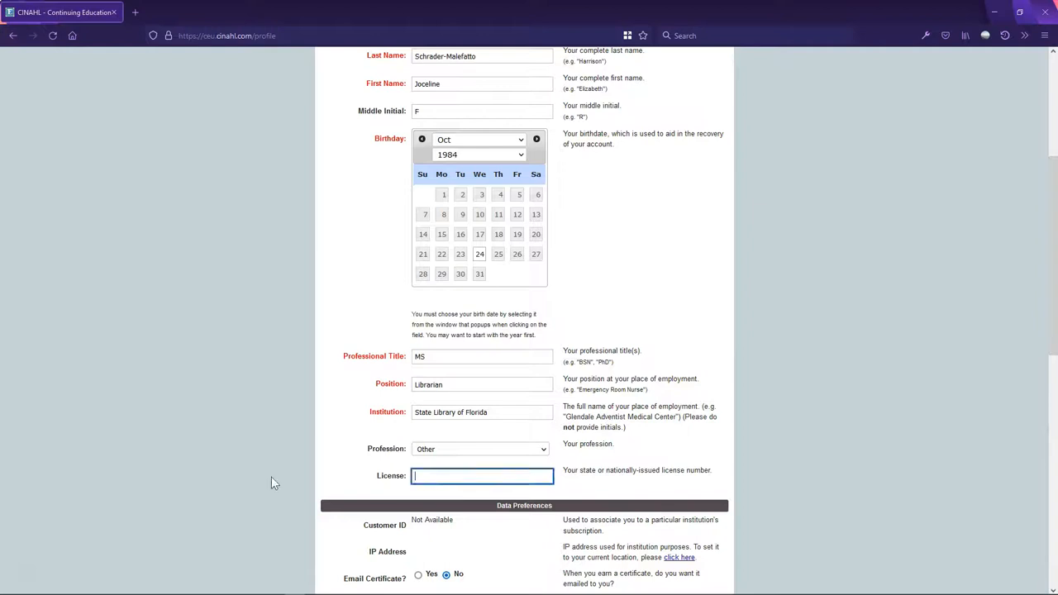
mouse_move(214, 479)
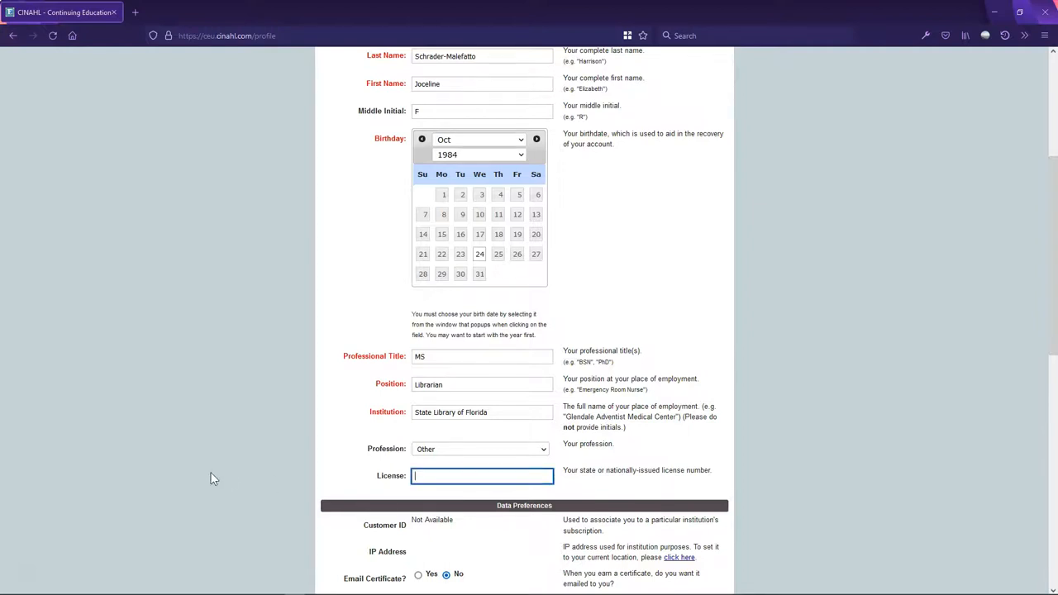